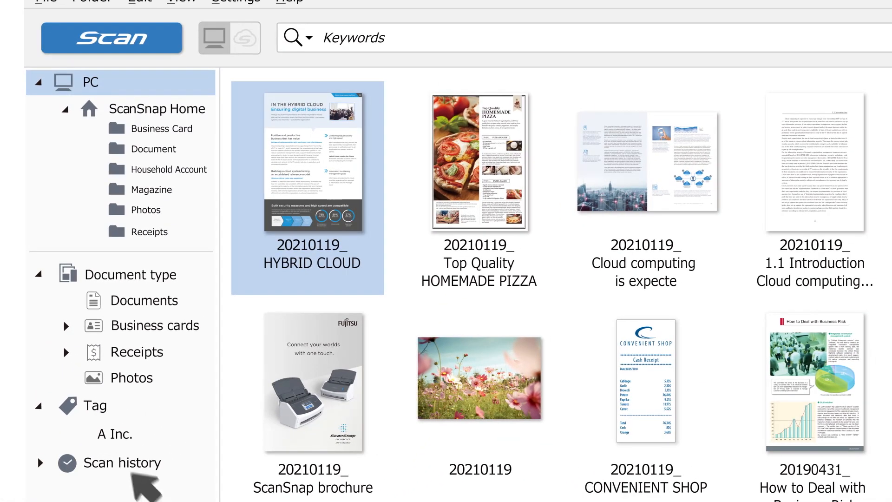
Step: Filter the library to ScanSnap scans and search them for the keyword 'brochure'
type("ScanSnap")
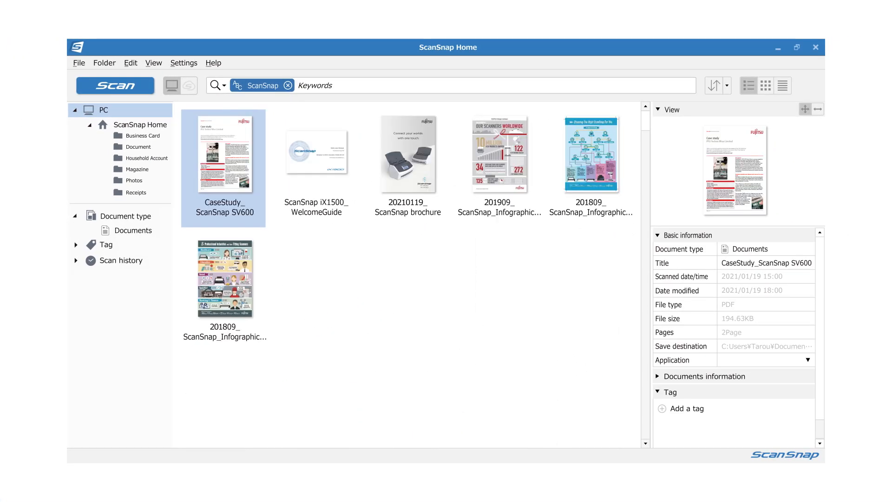
type("brochure")
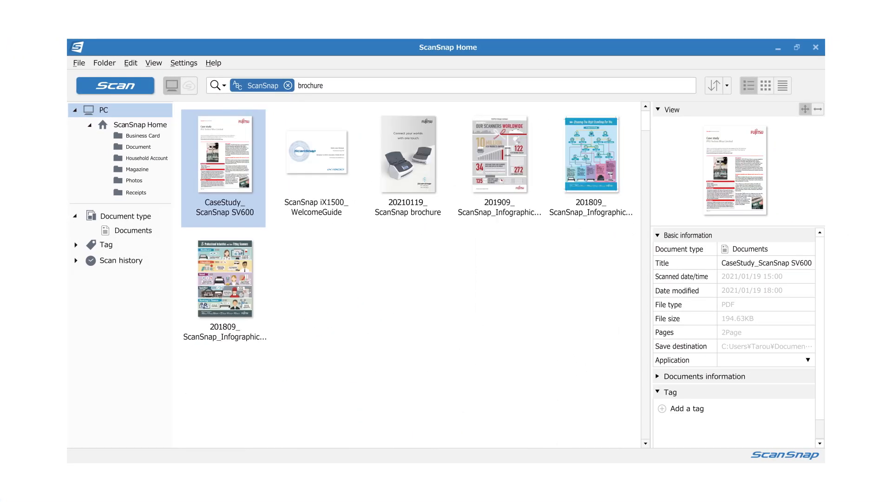
key("enter")
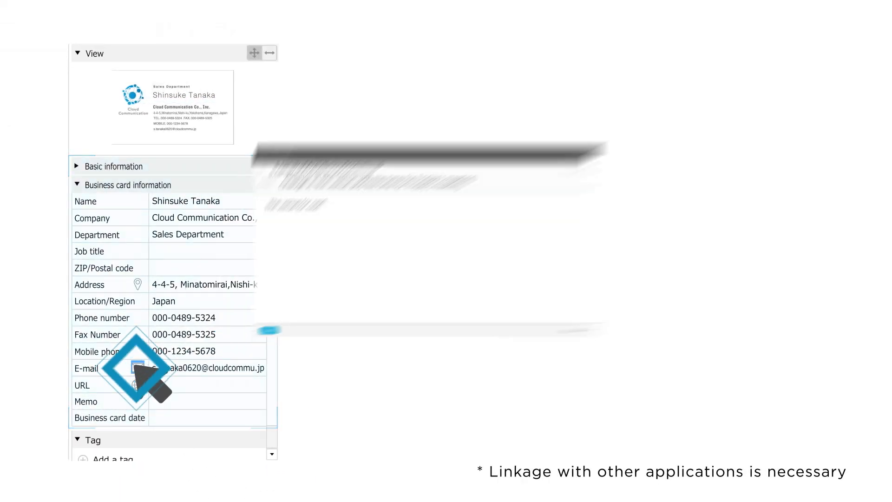
Step: Start an e-mail to the card's contact and map the card's address
left_click(136, 368)
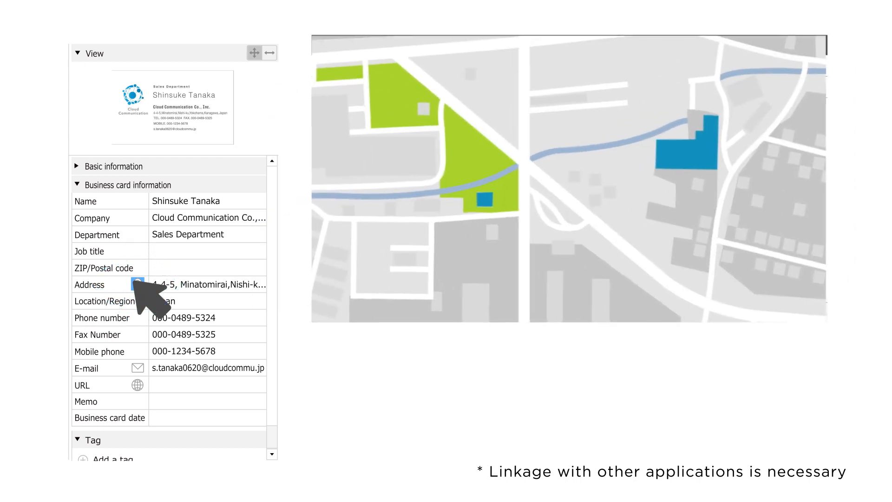
left_click(137, 284)
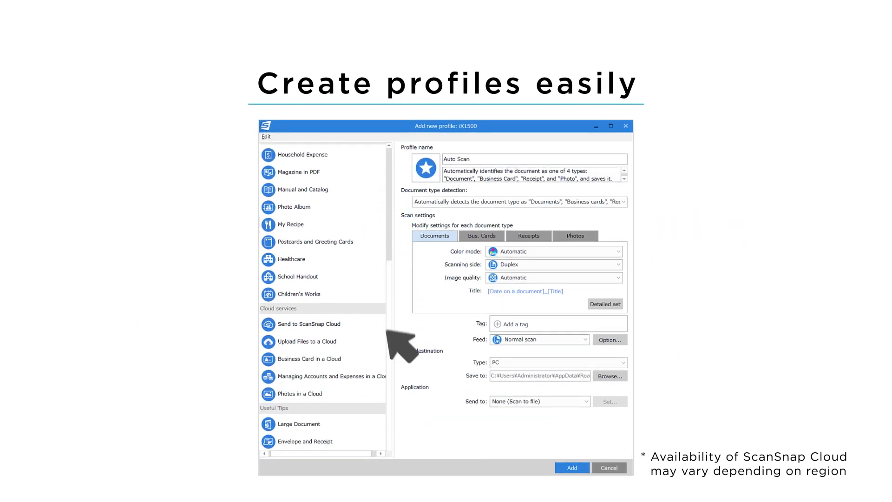
Step: Base the profile on the Photo Album template and name it 'Family photos'
left_click(295, 207)
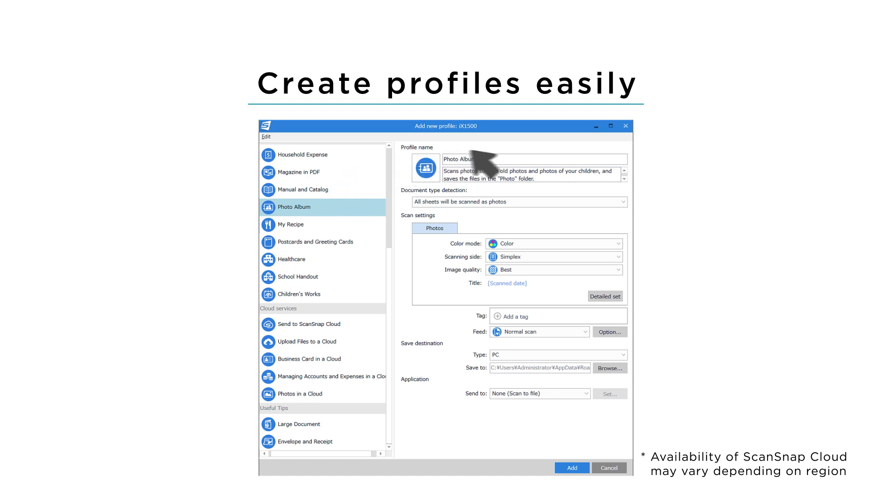
type("Family photos")
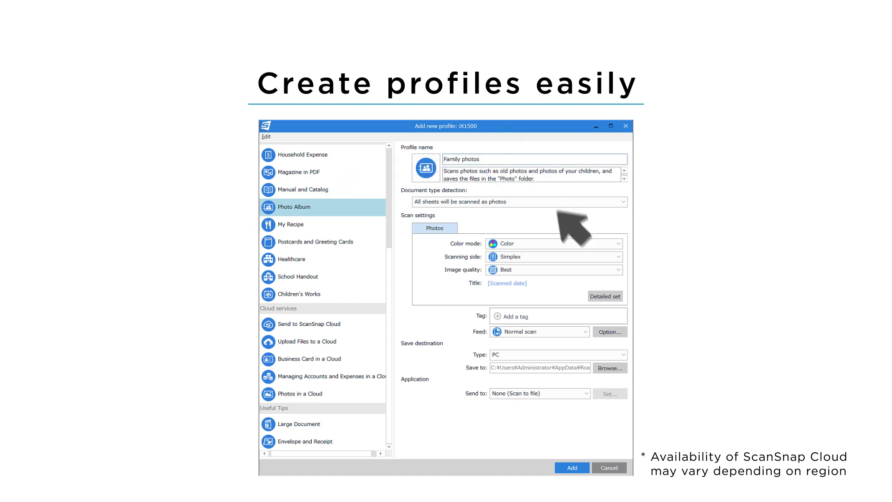
left_click(537, 332)
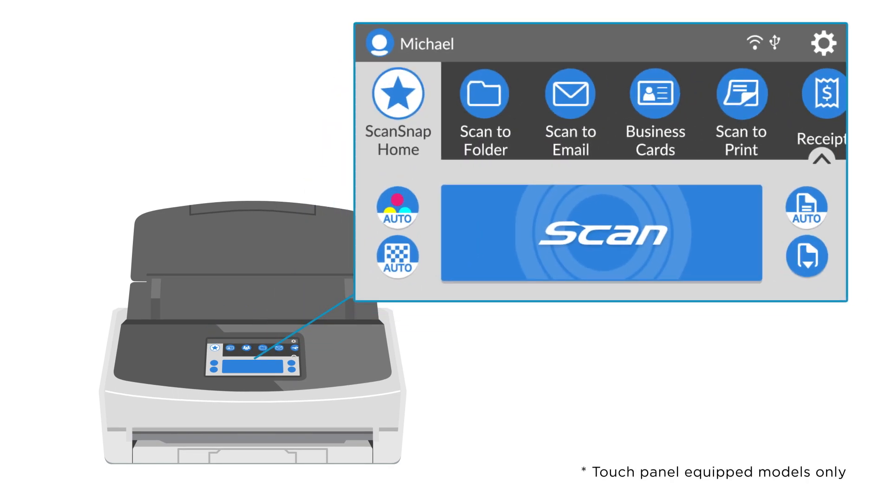
Step: Switch the touch panel from Michael to Jesse's profiles, then reopen the user list
left_click(485, 94)
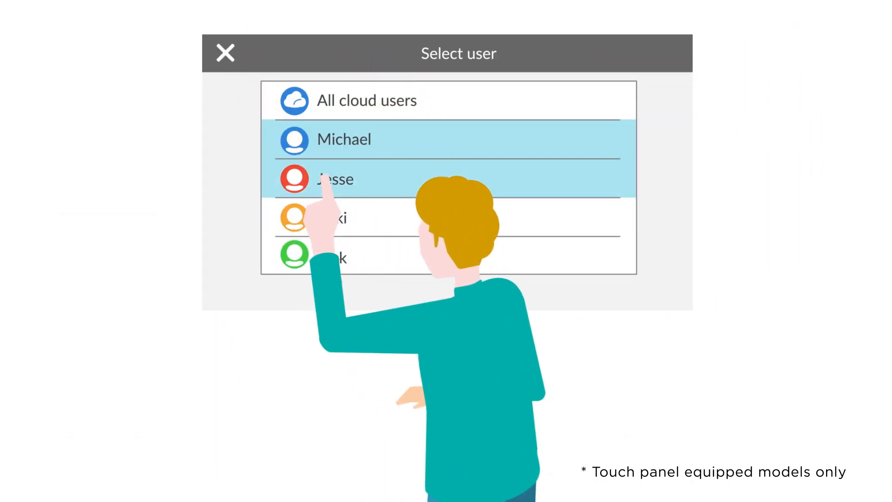
left_click(335, 179)
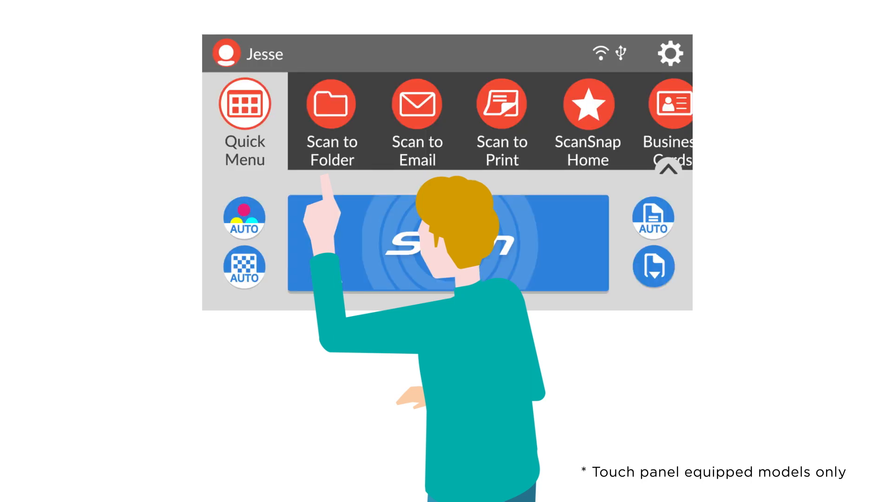
left_click(226, 54)
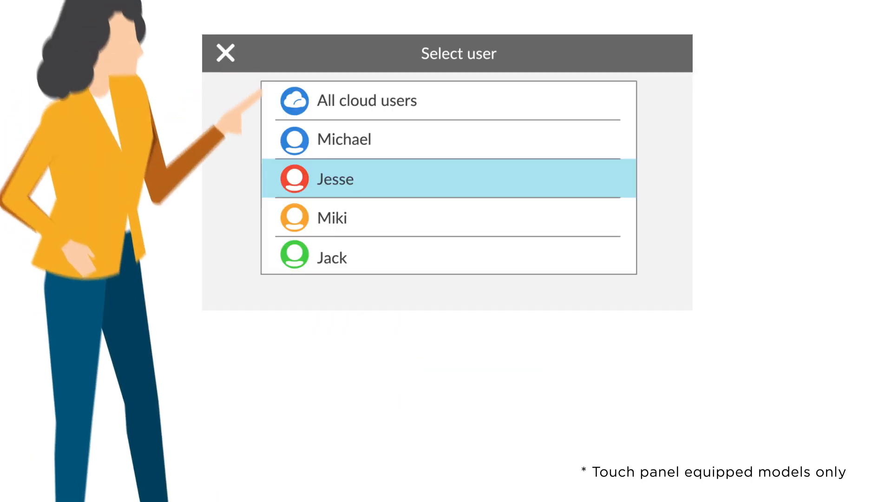